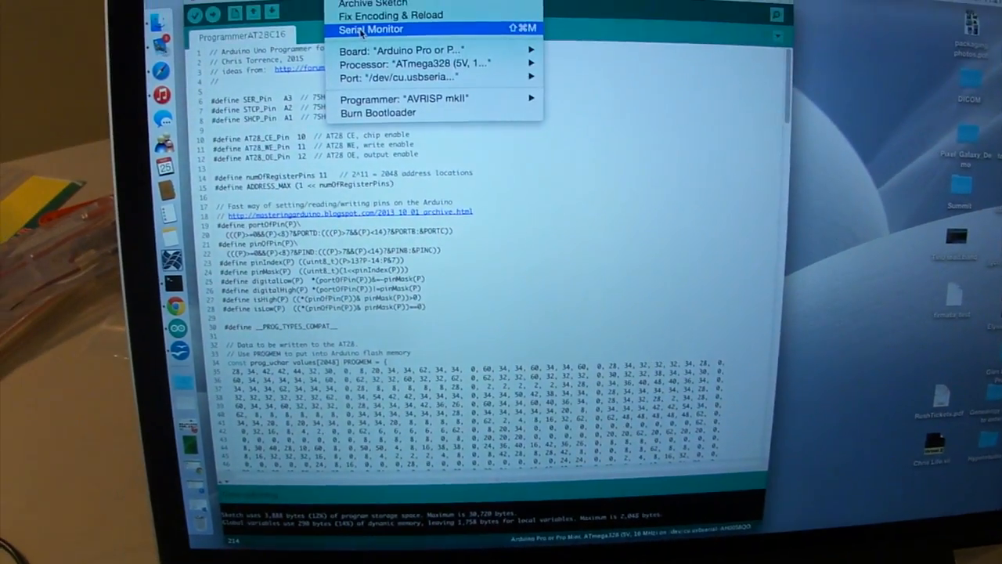
Open the Serial Monitor for the uploaded AT28C16 EEPROM programmer sketch, output still empty.
left_click(369, 28)
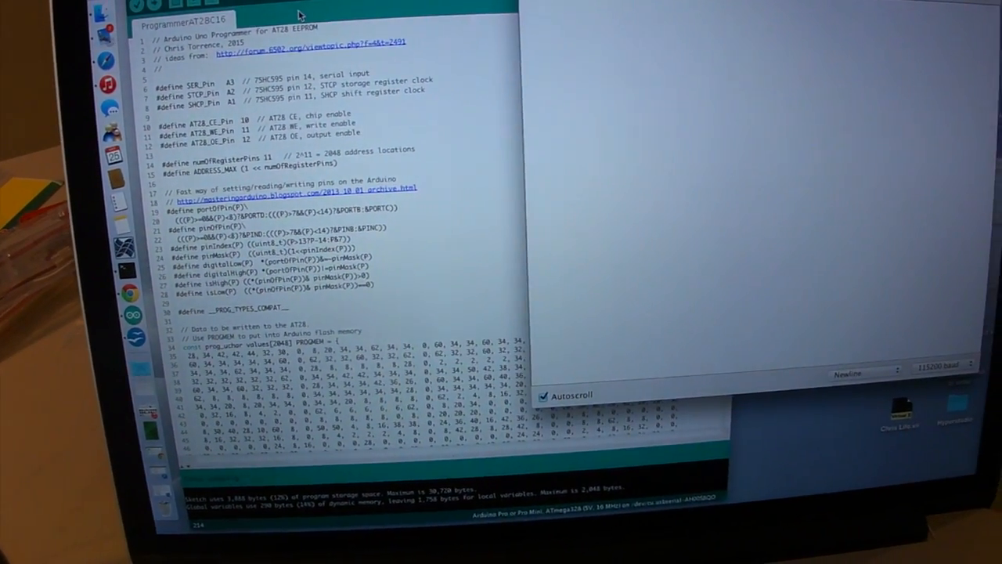